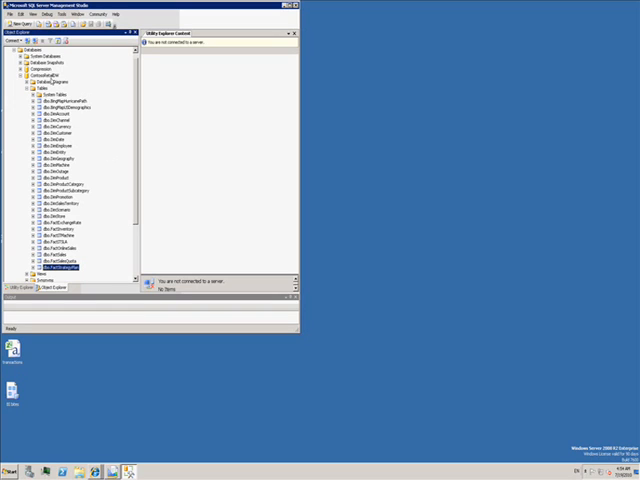
Launch the Import and Export Wizard for ContosoRetailDW via Tasks > Import Data.
{"action": "right_click", "coordinate": [38, 75]}
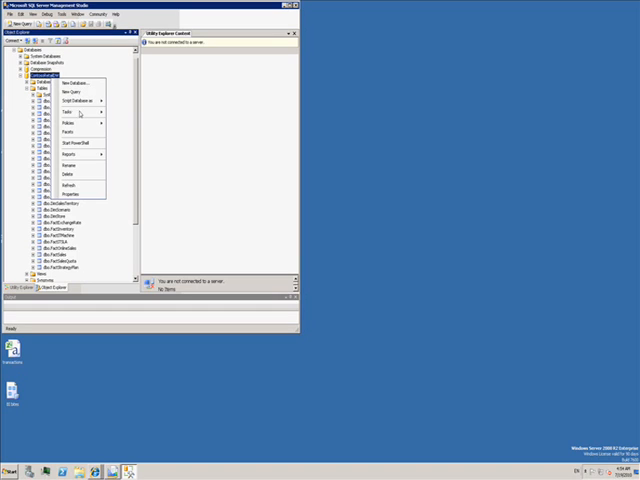
{"action": "left_click", "coordinate": [70, 111]}
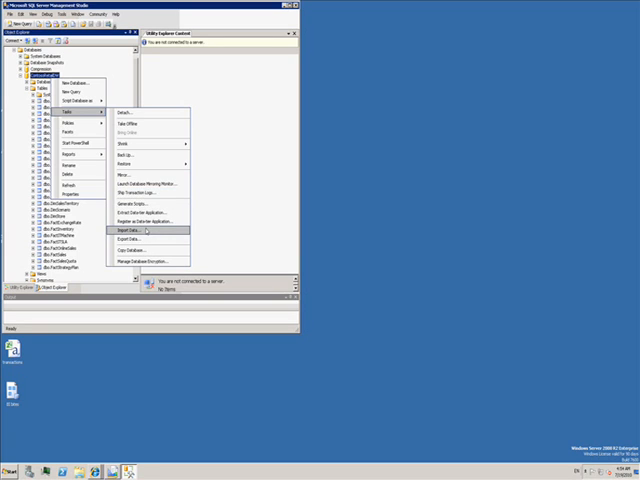
{"action": "left_click", "coordinate": [137, 231]}
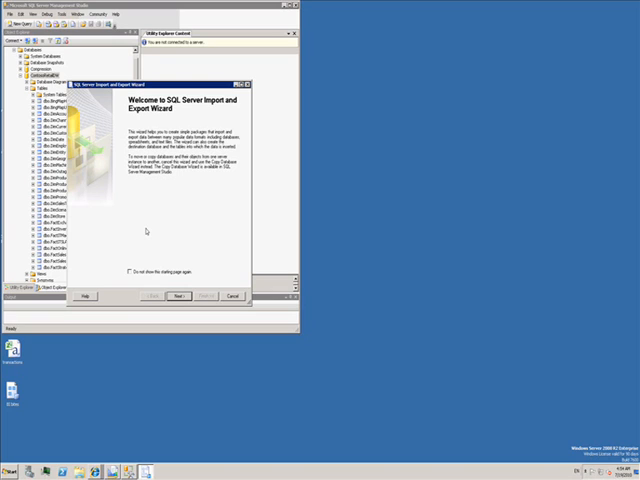
Move past the welcome page and choose Flat File Source as the data source.
{"action": "left_click", "coordinate": [175, 296]}
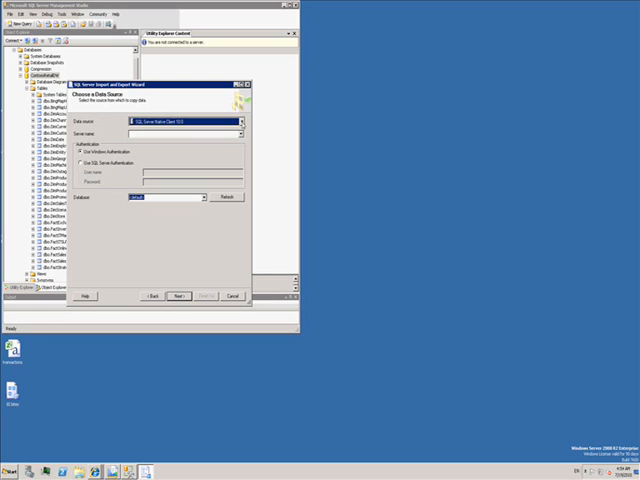
{"action": "left_click", "coordinate": [237, 123]}
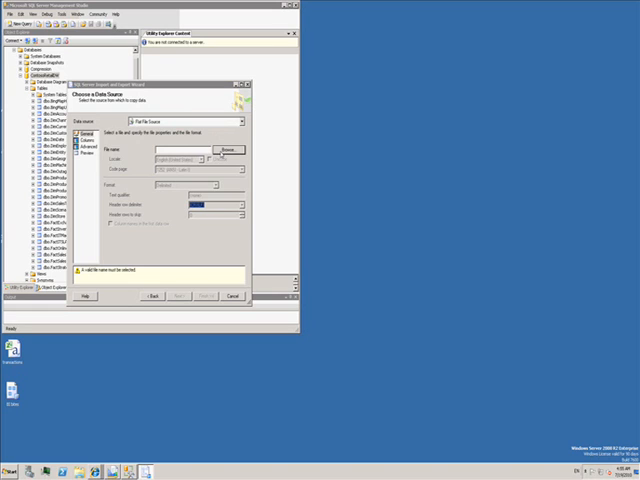
Select the Transactions CSV file on the Desktop as the flat file source.
{"action": "left_click", "coordinate": [222, 146]}
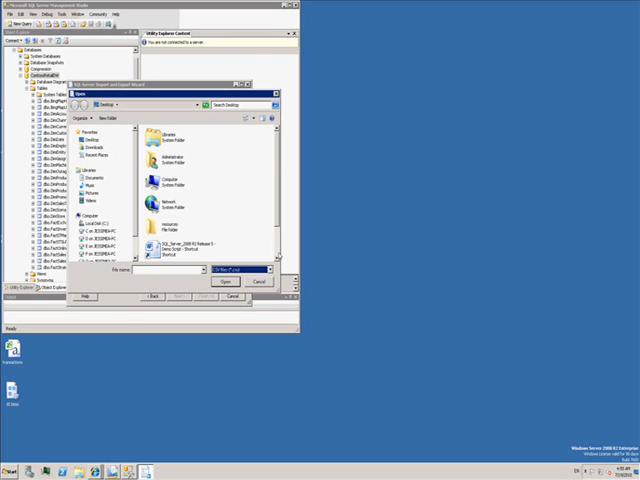
{"action": "scroll", "scroll_direction": "down", "scroll_amount": 3}
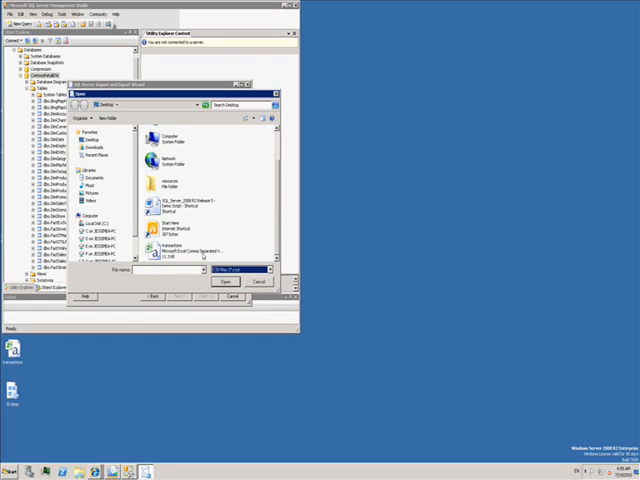
{"action": "left_click", "coordinate": [232, 281]}
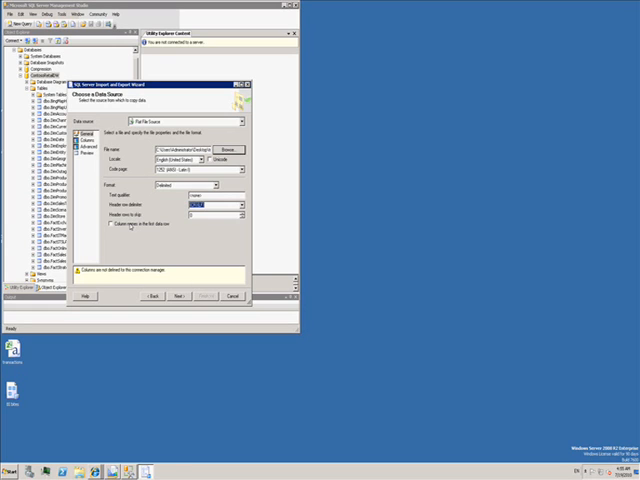
Use the first data row as column names (Day, Shift, Amount) and continue to destination.
{"action": "left_click", "coordinate": [112, 224]}
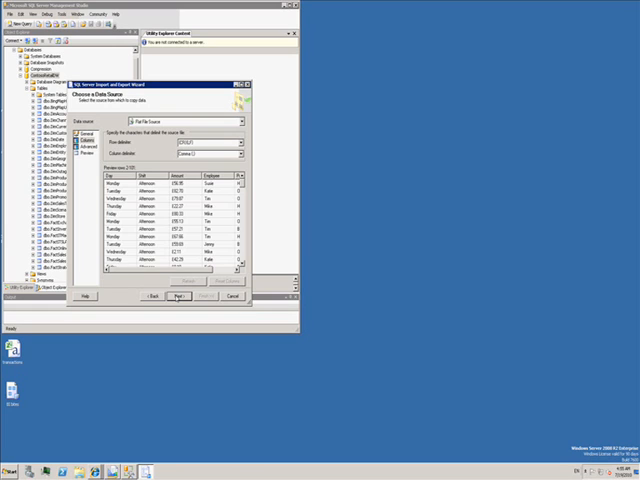
{"action": "left_click", "coordinate": [179, 296]}
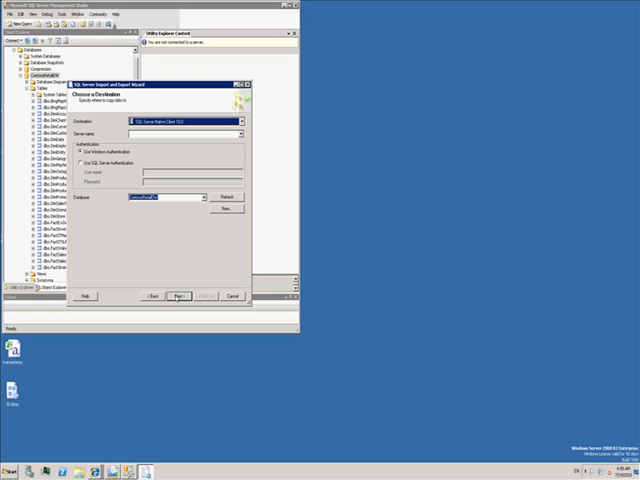
Keep the ContosoRetailDW destination and accept the mapping to new table [dbo].[Transactions].
{"action": "left_click", "coordinate": [181, 296]}
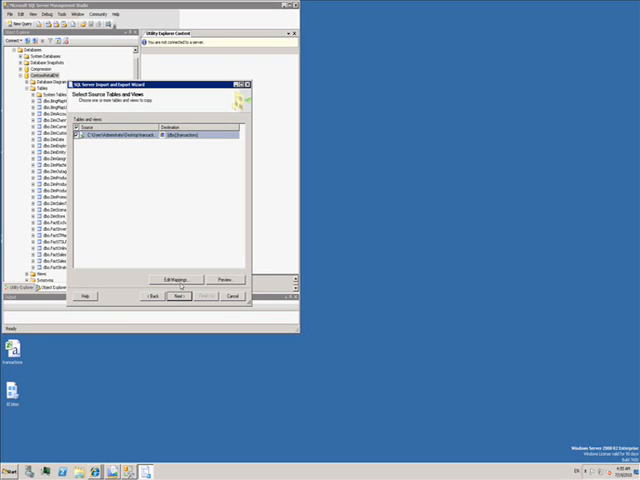
{"action": "left_click", "coordinate": [172, 279]}
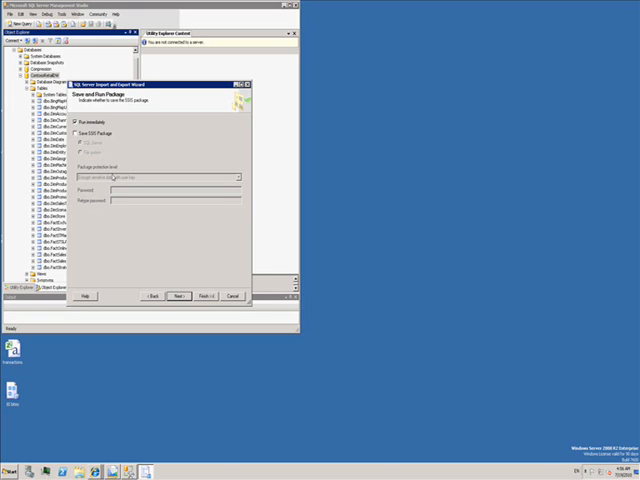
Save the SSIS package to the file system as 'BI Sites' with its .dtsx path.
{"action": "left_click", "coordinate": [78, 131]}
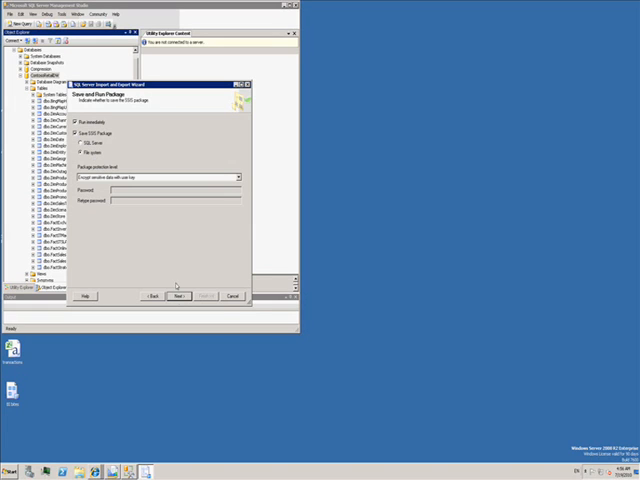
{"action": "left_click", "coordinate": [179, 296]}
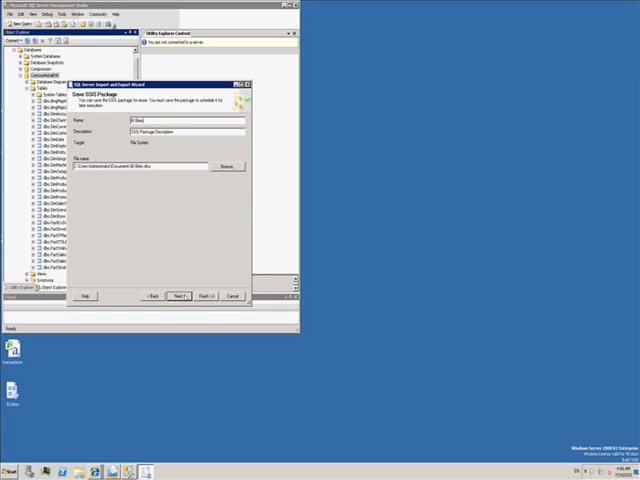
{"action": "left_click", "coordinate": [181, 296]}
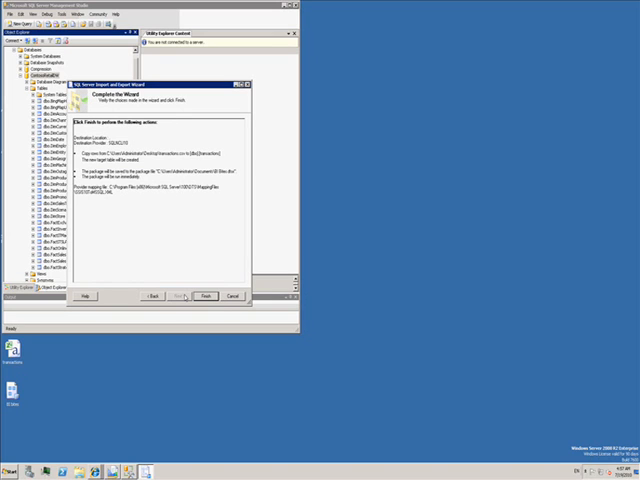
Run the import copying 263 rows into [dbo].[Transactions], close the wizard, and refresh Object Explorer.
{"action": "left_click", "coordinate": [206, 296]}
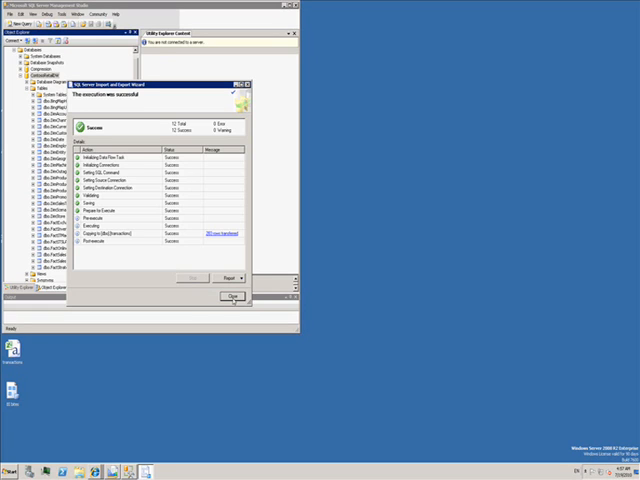
{"action": "left_click", "coordinate": [231, 296]}
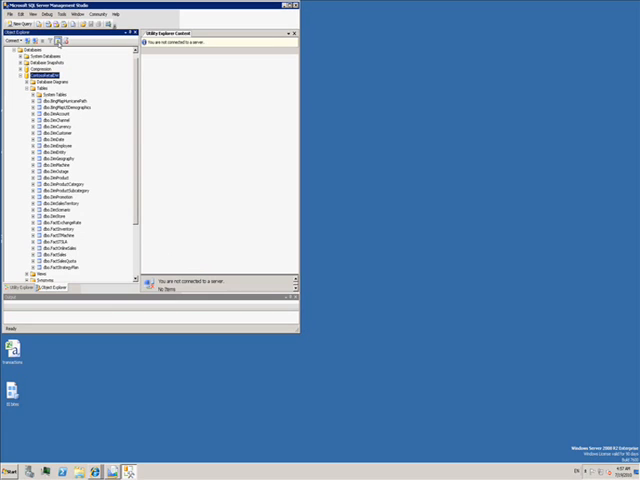
{"action": "left_click", "coordinate": [23, 77]}
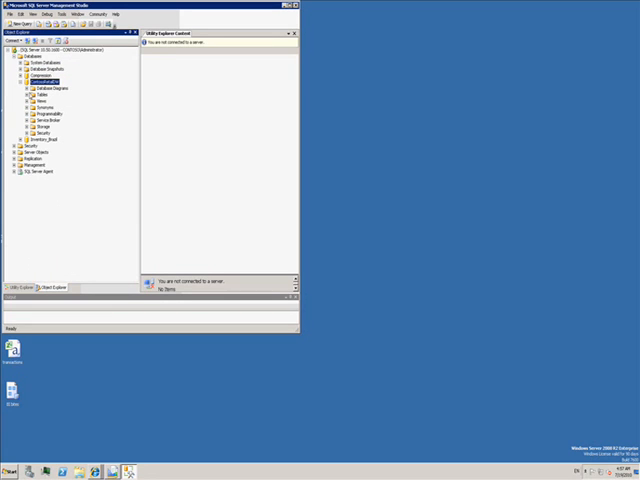